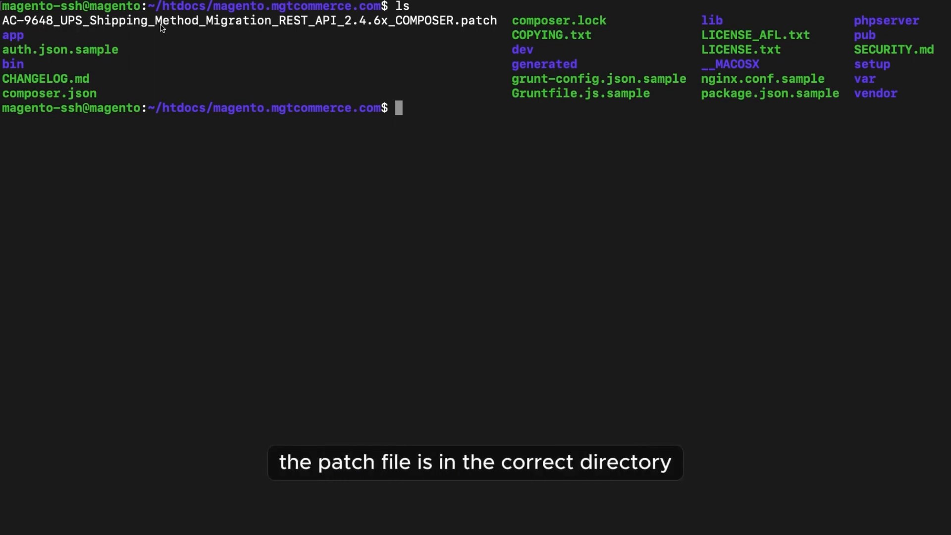
Apply the AC-9648 UPS Shipping Method Migration patch to the Magento code with patch -p1.
type("patch -p1 < AC-9648_UPS_Shipping_Method_Migration_REST_API_2.4.6x_COMPOSER.patch")
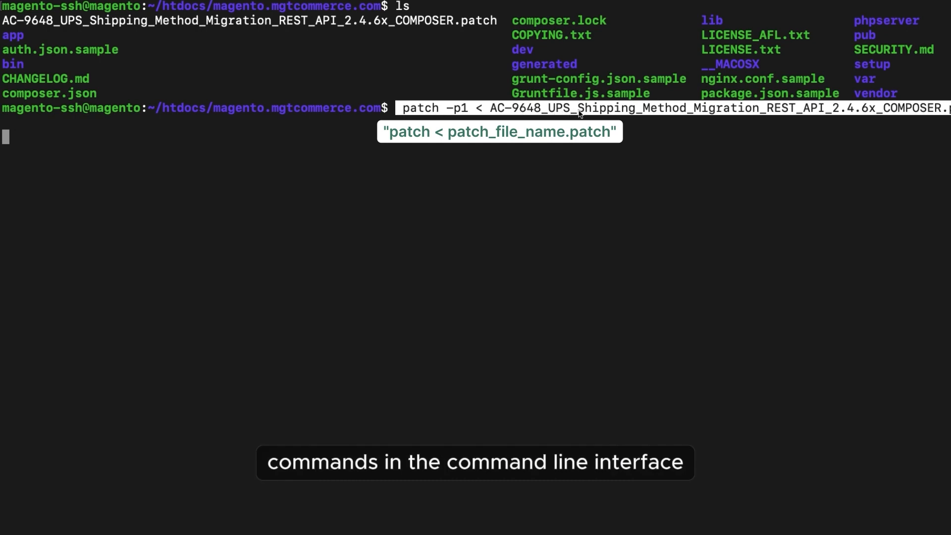
key("Return")
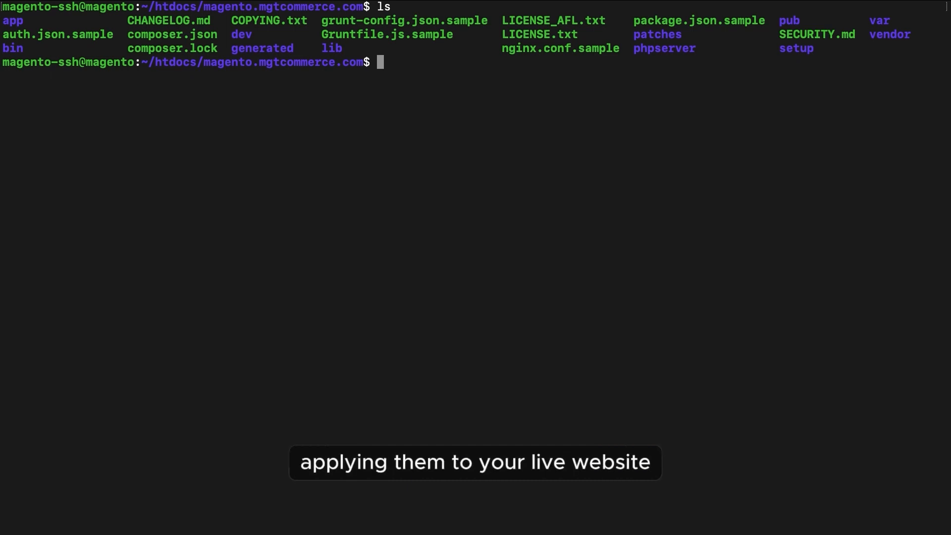
Install cweagans/composer-patches and display composer.json to check the UPS module patch entry.
type("composer require cweagans/composer-patches")
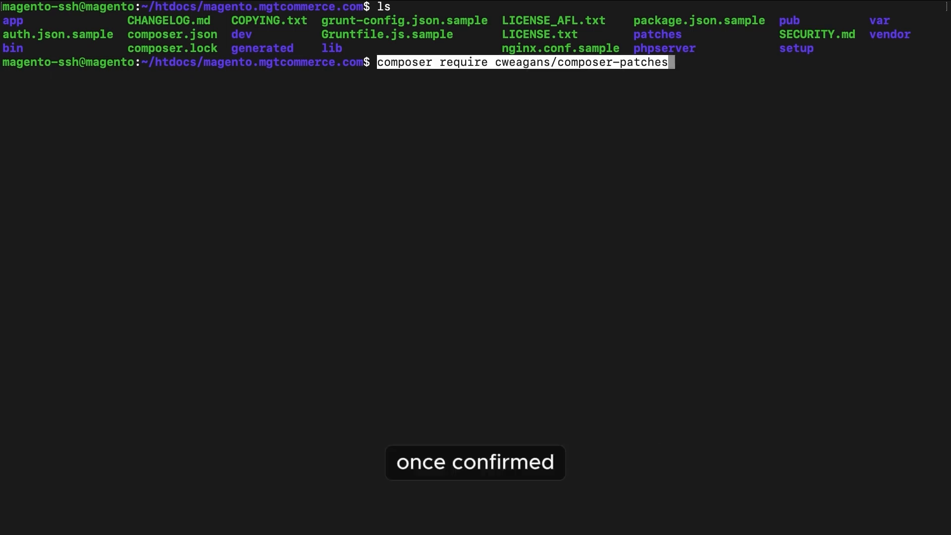
key("Return")
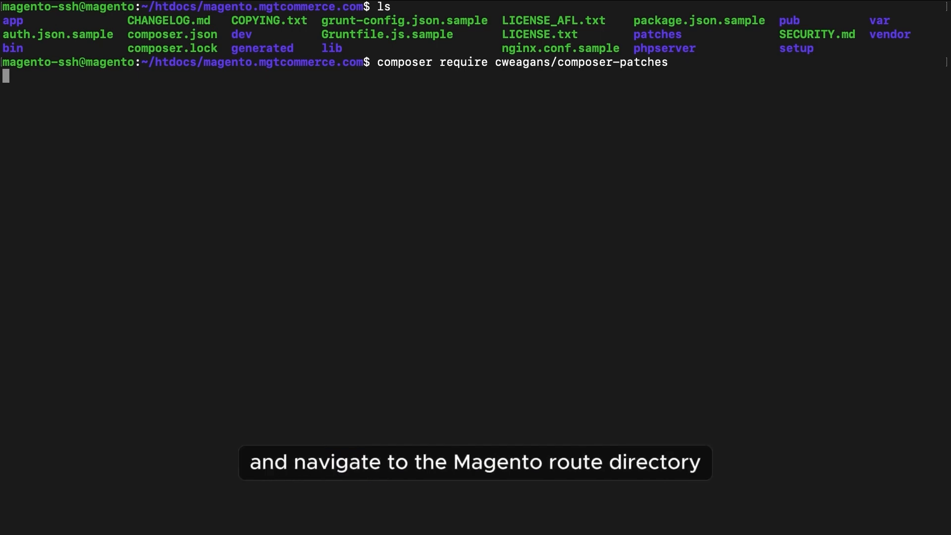
key("Return")
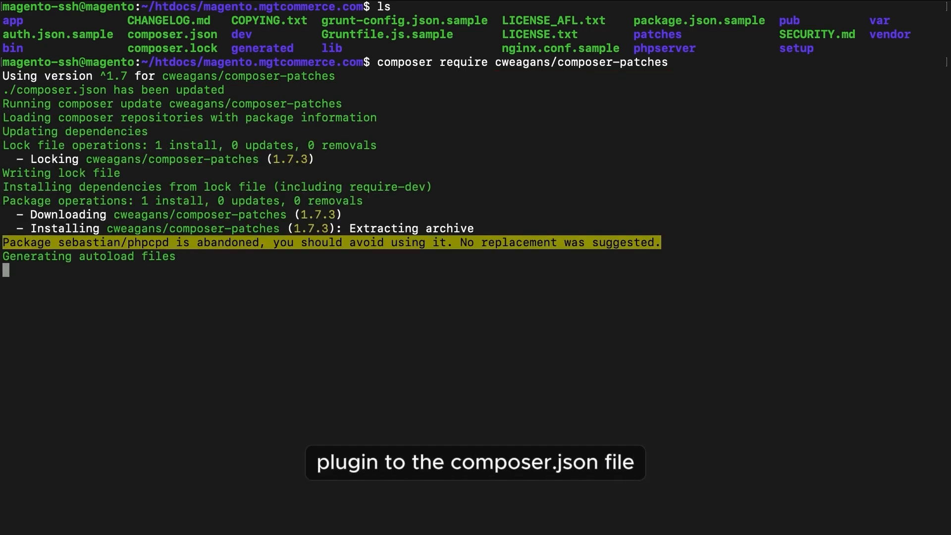
type("cat composer.")
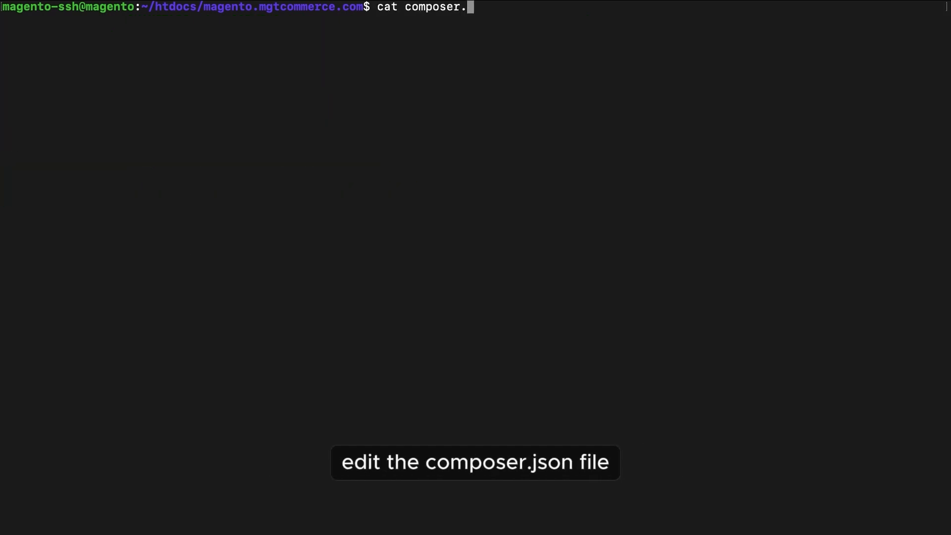
key("Return")
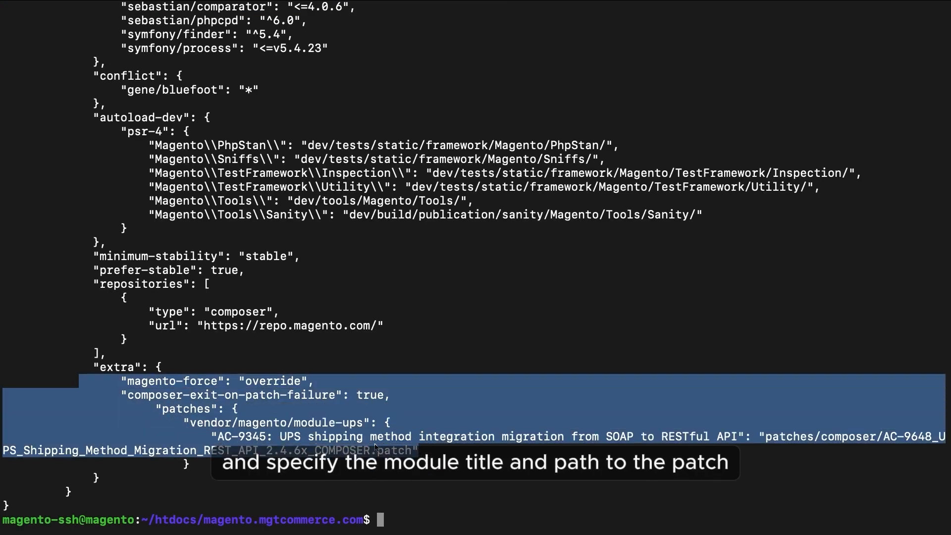
mouse_move(760, 290)
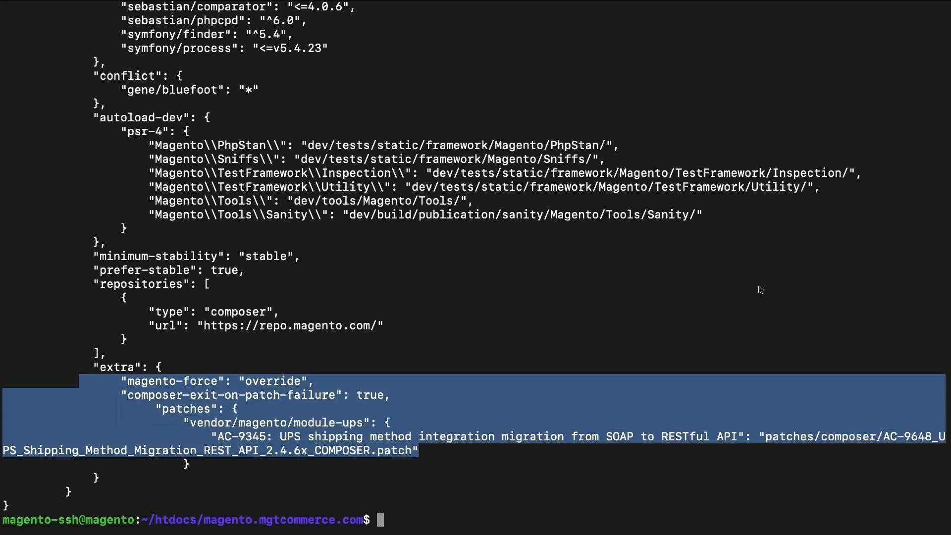
Run a verbose composer install, then start typing composer update --lock.
type("composer -v install")
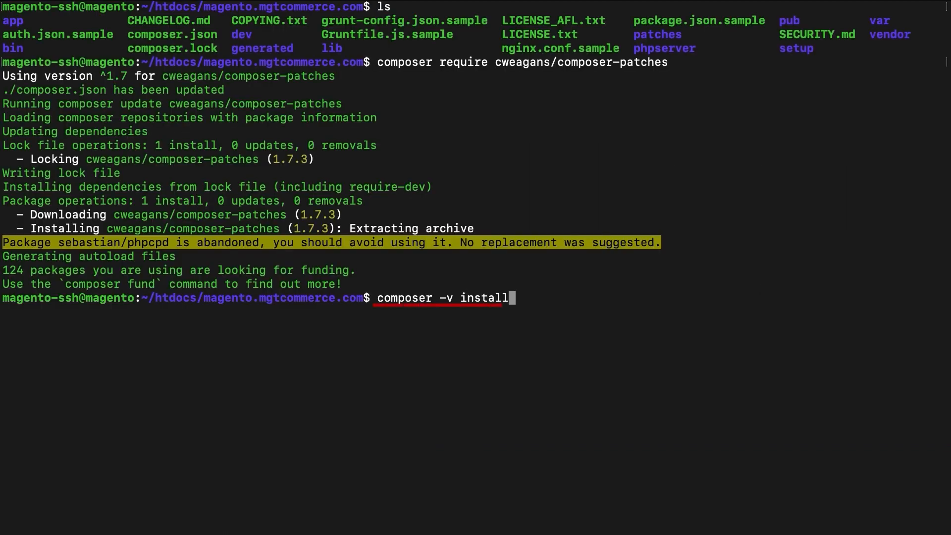
key("Return")
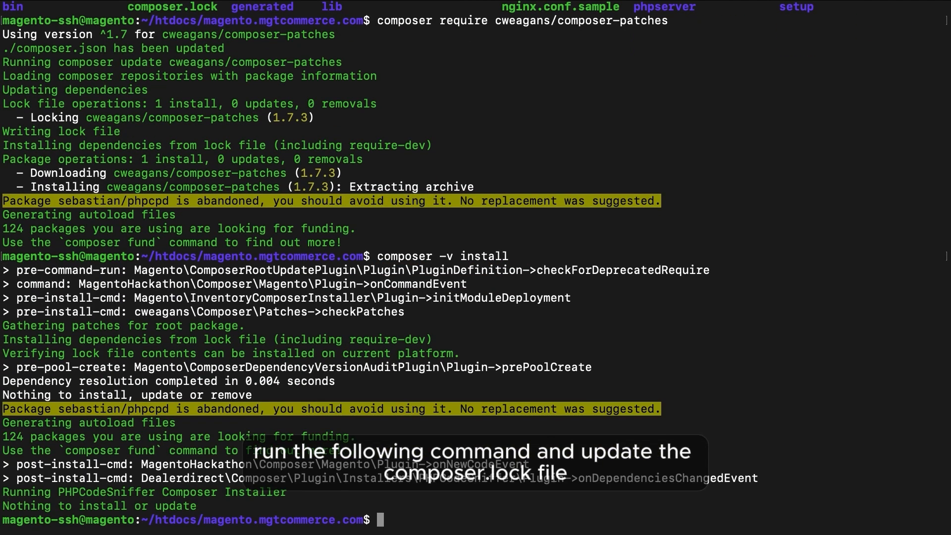
type("composer")
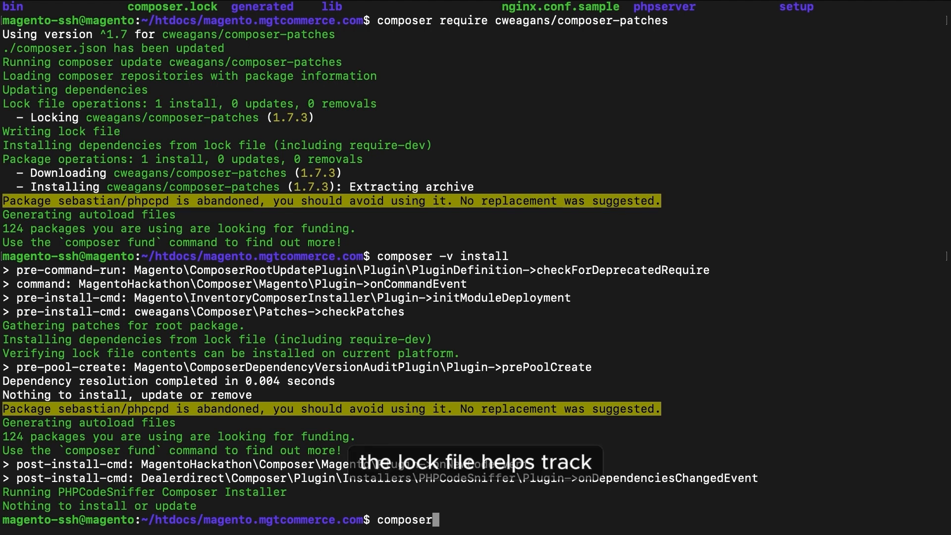
type("update --lo")
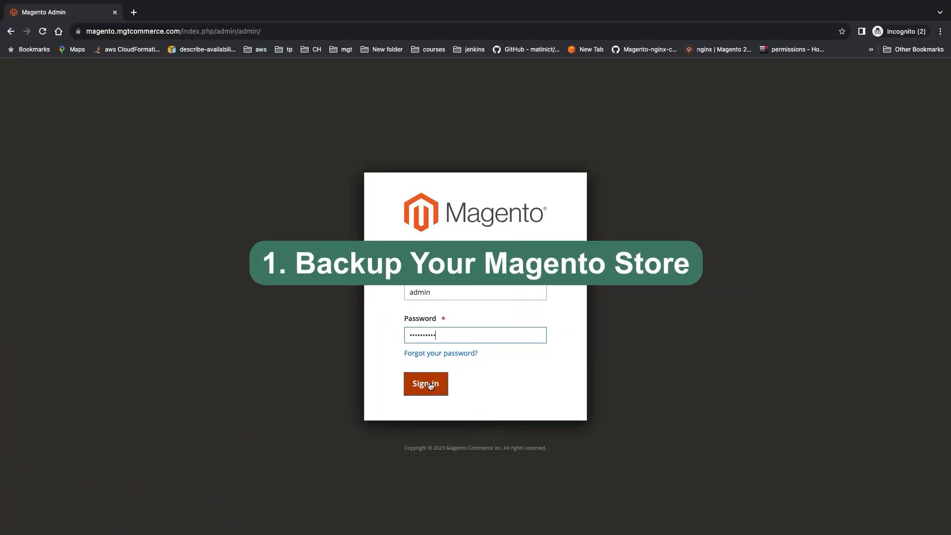
Sign in to Magento Admin and open System > Tools > Backups to choose a backup type.
left_click(425, 383)
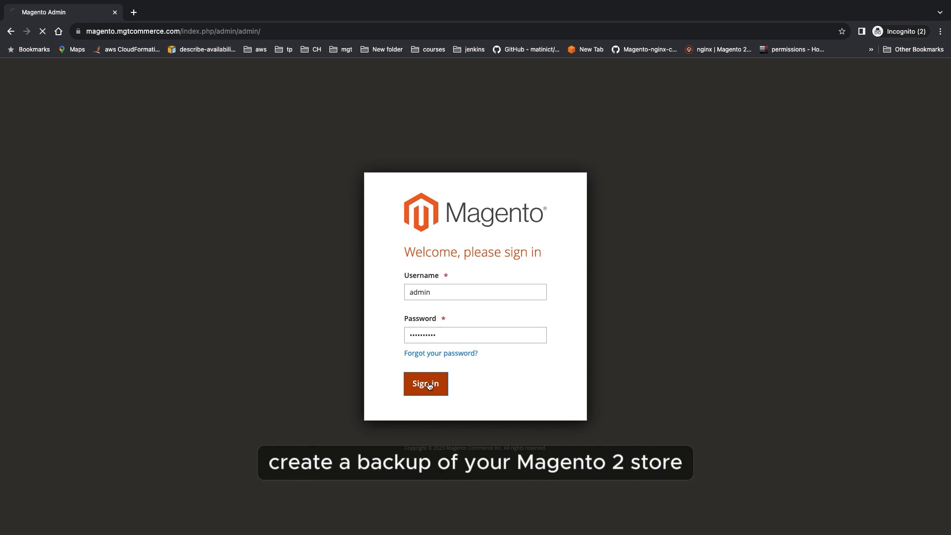
left_click(425, 384)
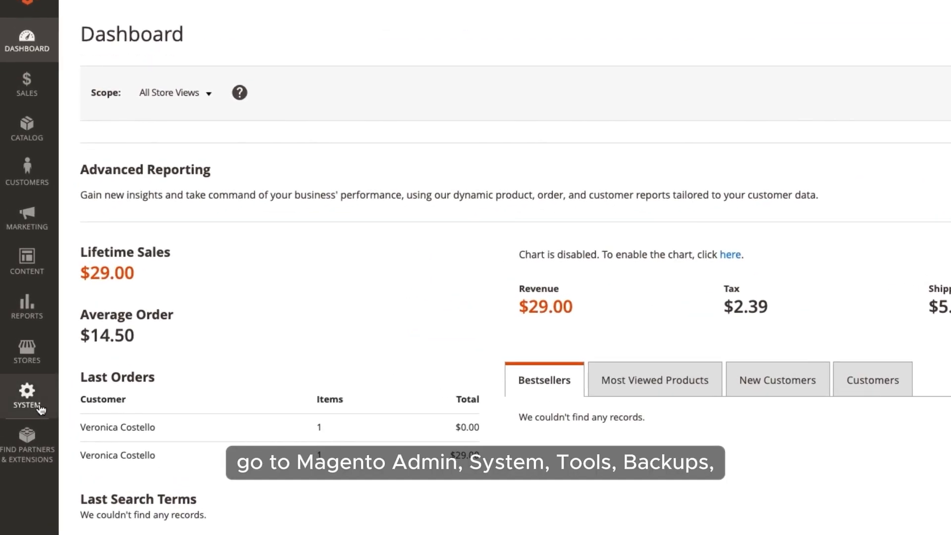
left_click(27, 396)
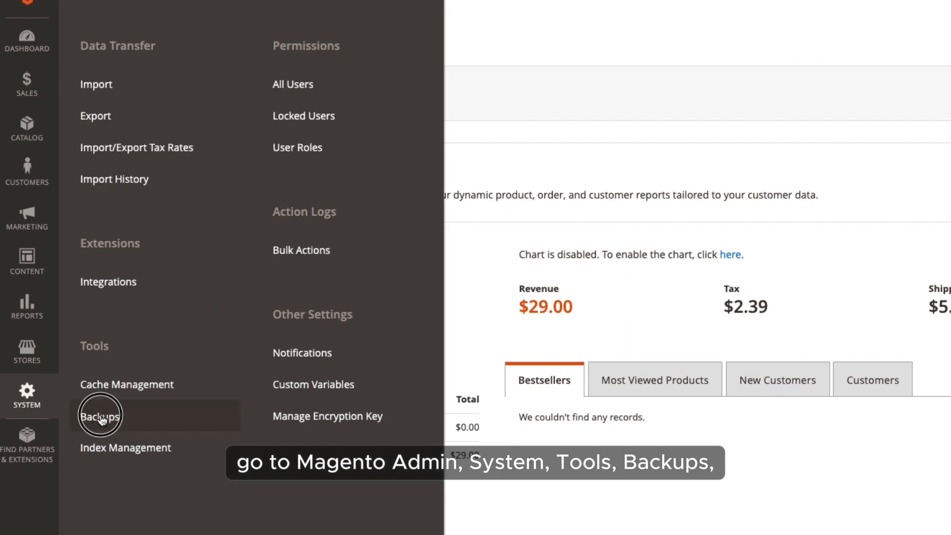
left_click(100, 417)
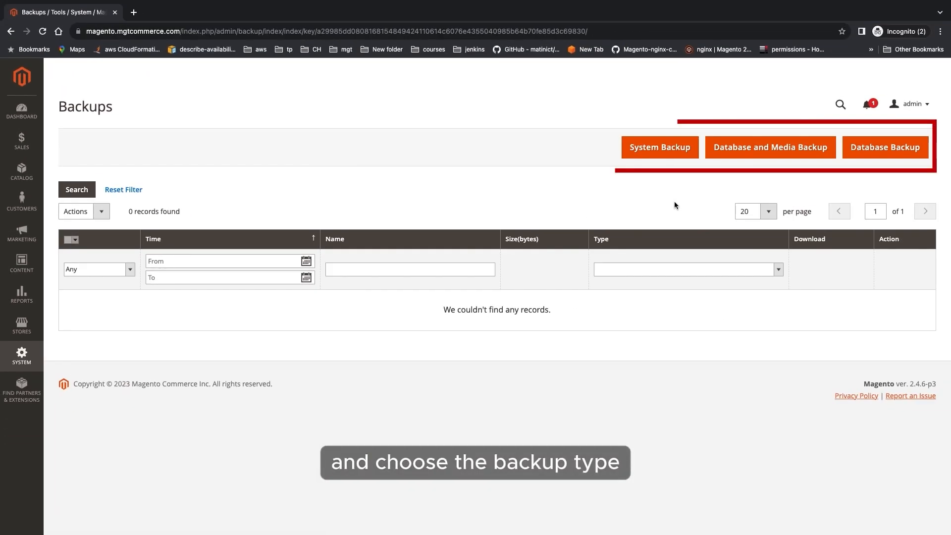
left_click(770, 147)
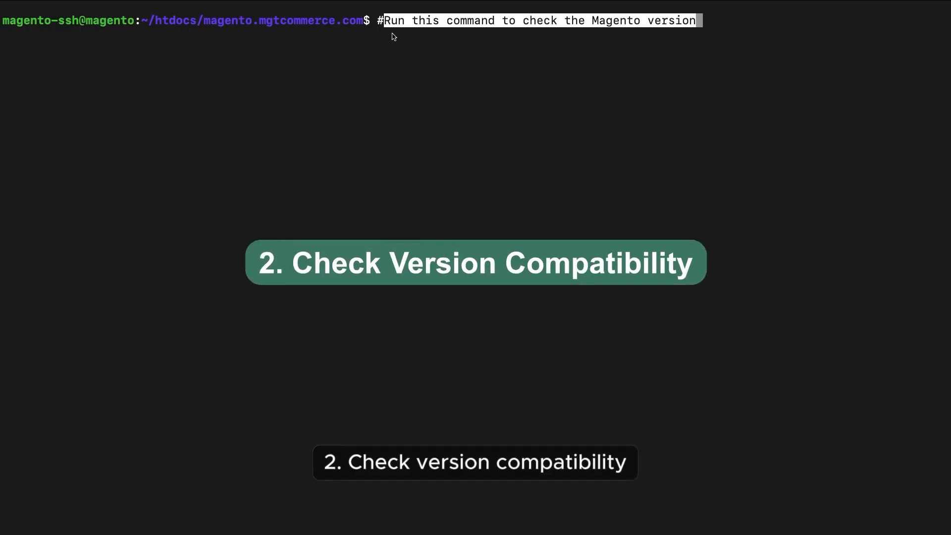
Run bin/magento --version to confirm Magento CLI 2.4.6-p3, then add a maintenance-mode comment.
key("Return")
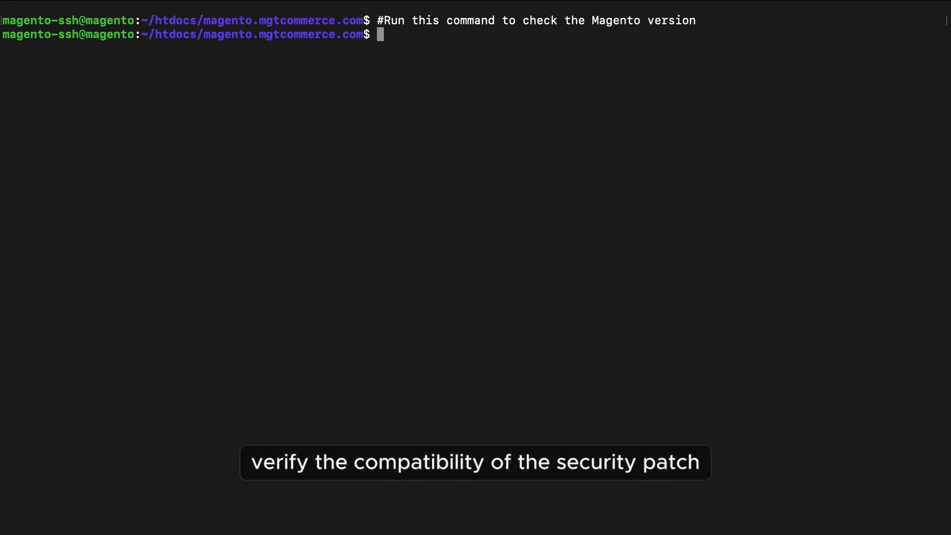
type("bin")
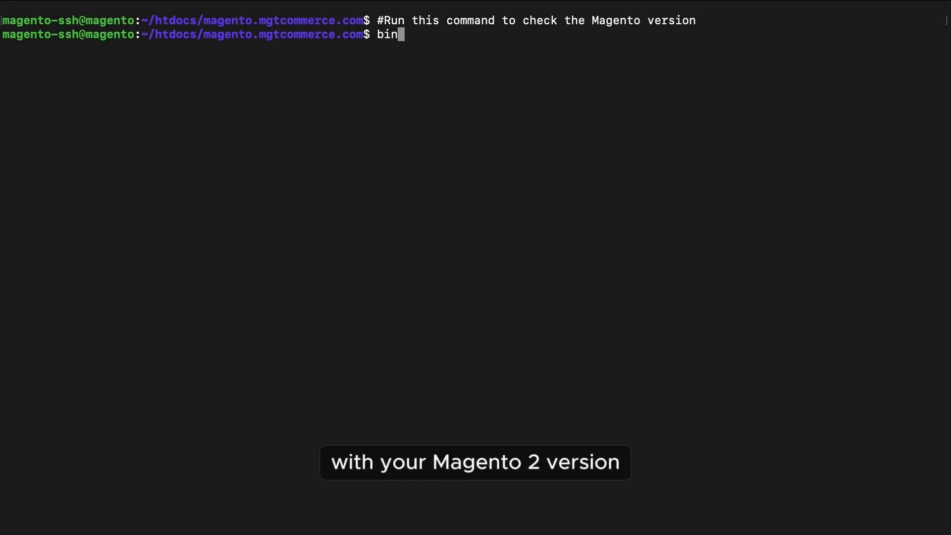
type("/magento --version")
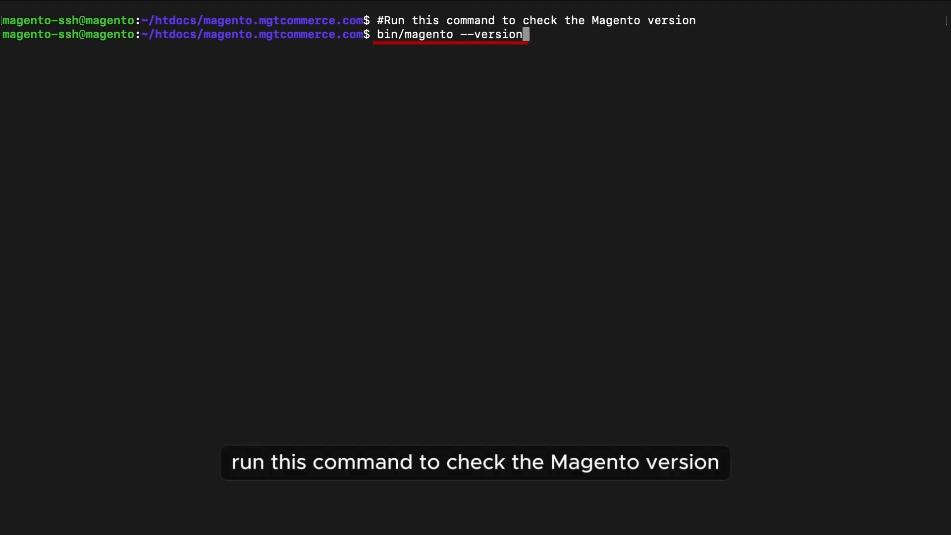
key("Return")
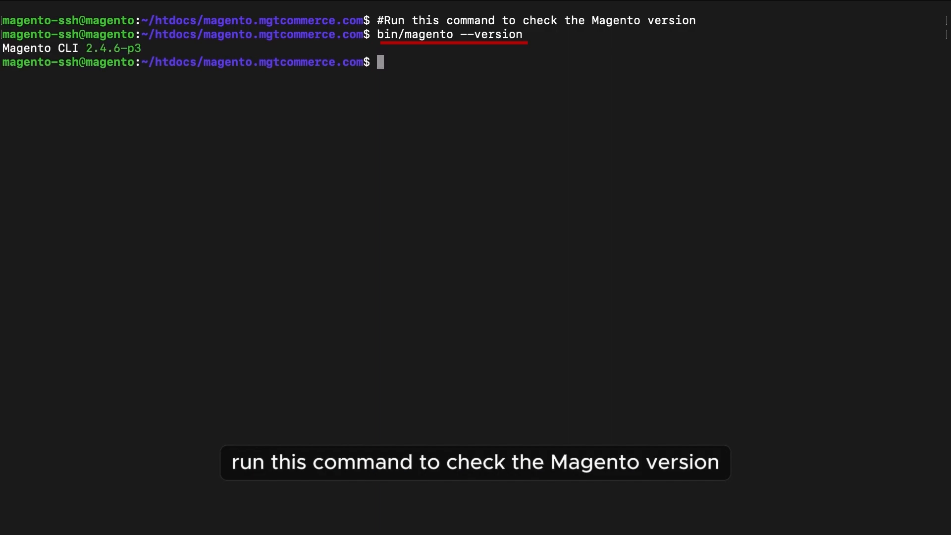
type("#Use the following command to enable maintenance mode")
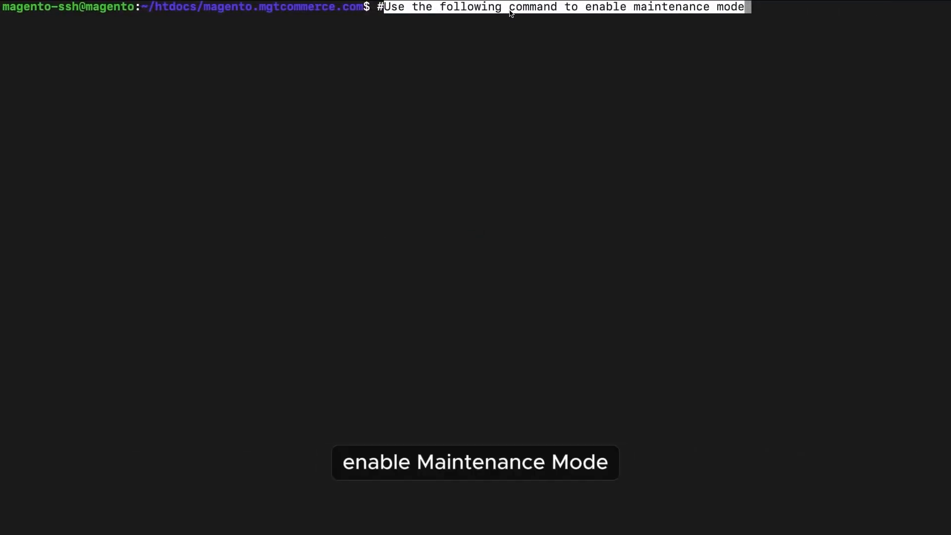
Run bin/magento maintenance:enable and reload the storefront to see the 503 page.
key("Return")
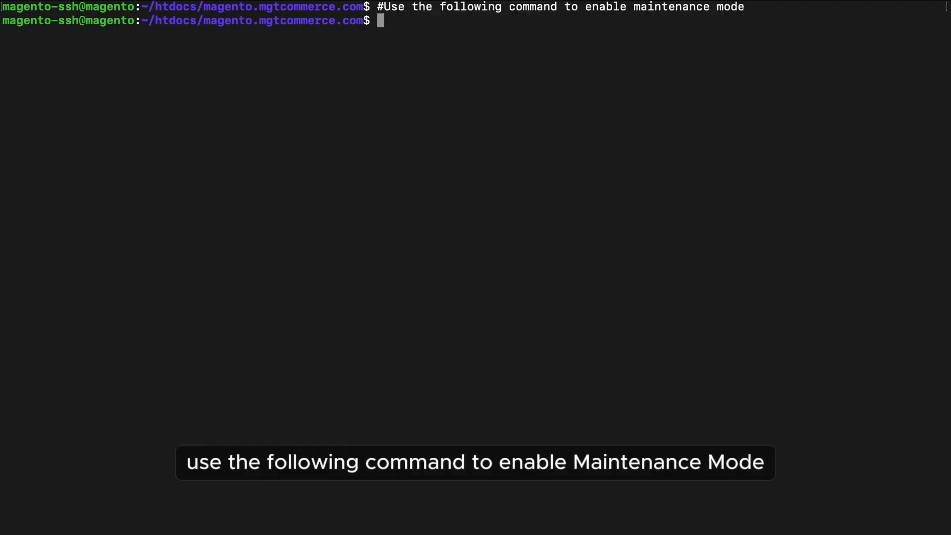
type("bin/magento maintenance:enable")
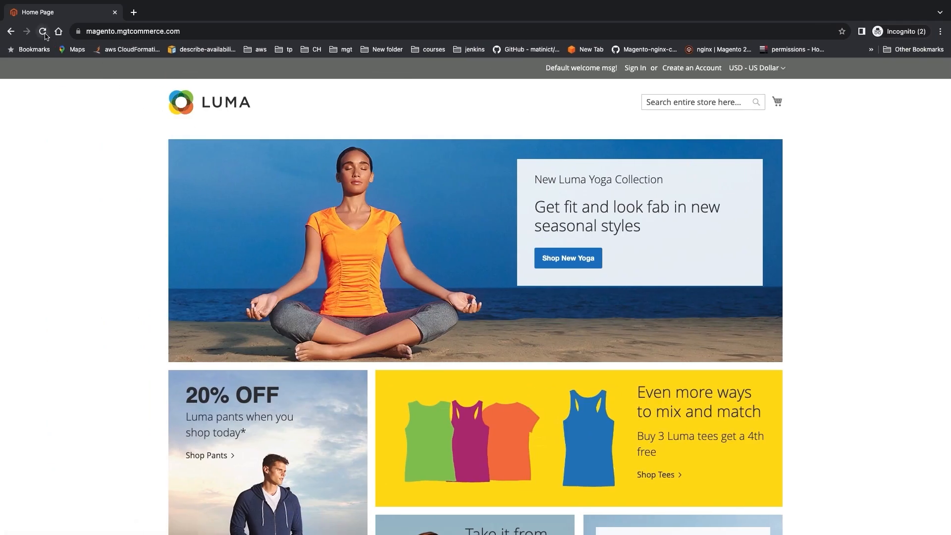
left_click(43, 31)
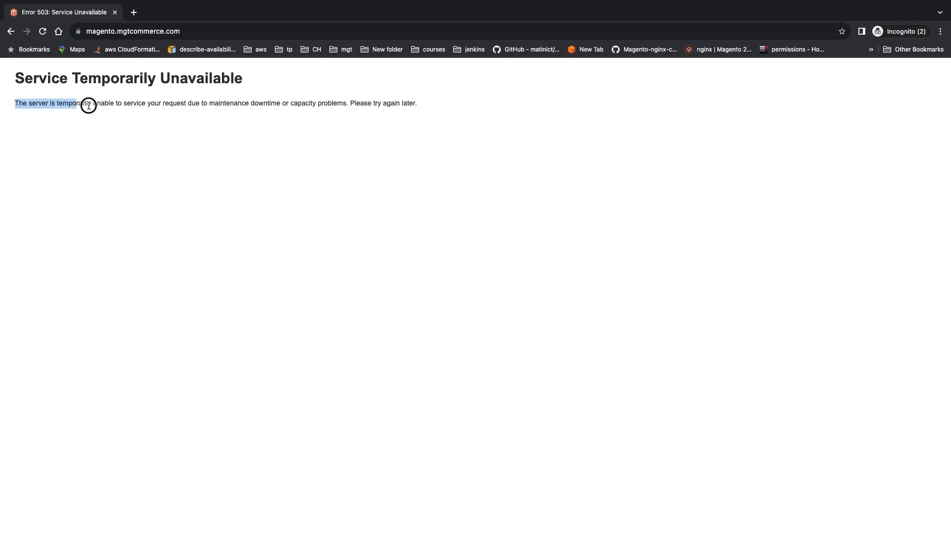